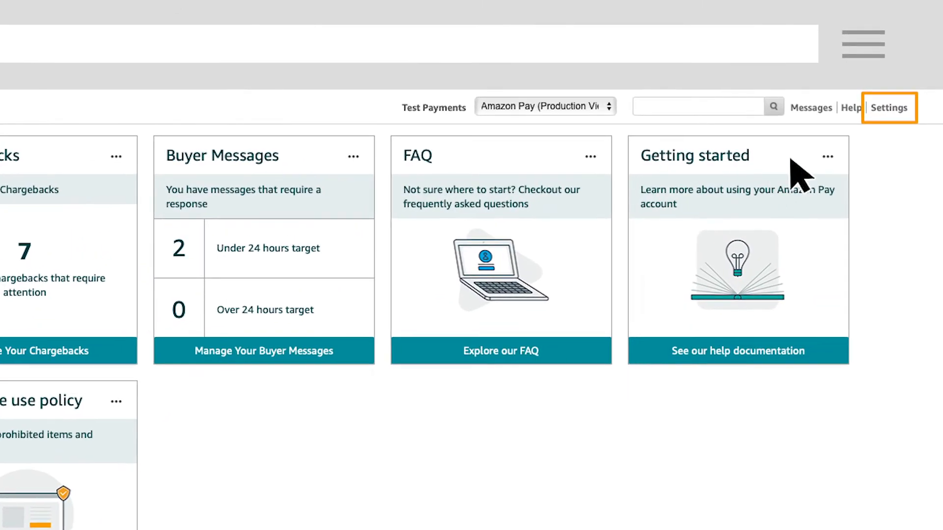
# - Review the deposit methods and the charge methods needing attention in the seller account information
pyautogui.click(889, 108)
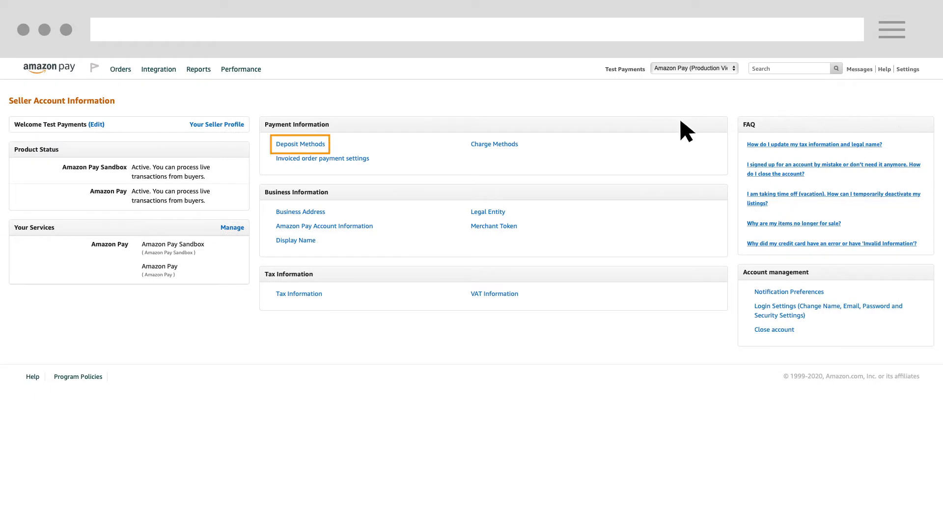
pyautogui.moveTo(325, 157)
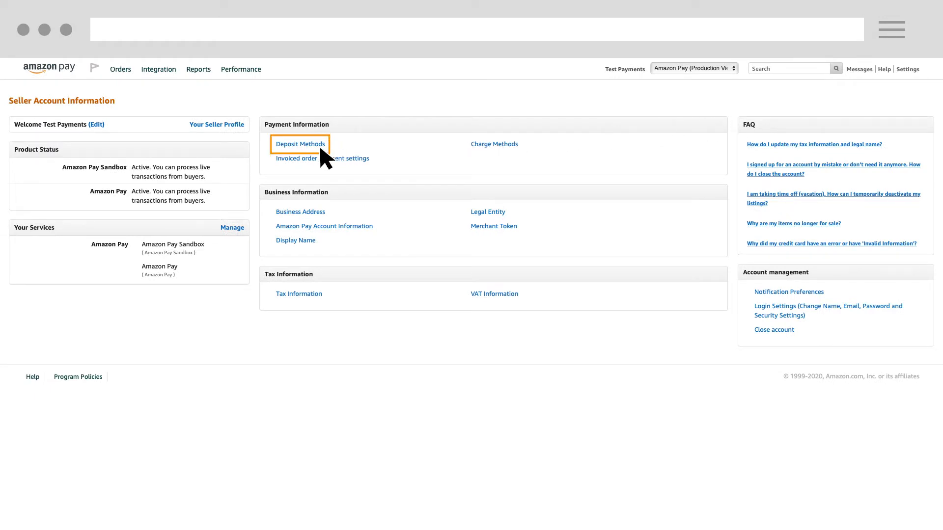
pyautogui.click(301, 143)
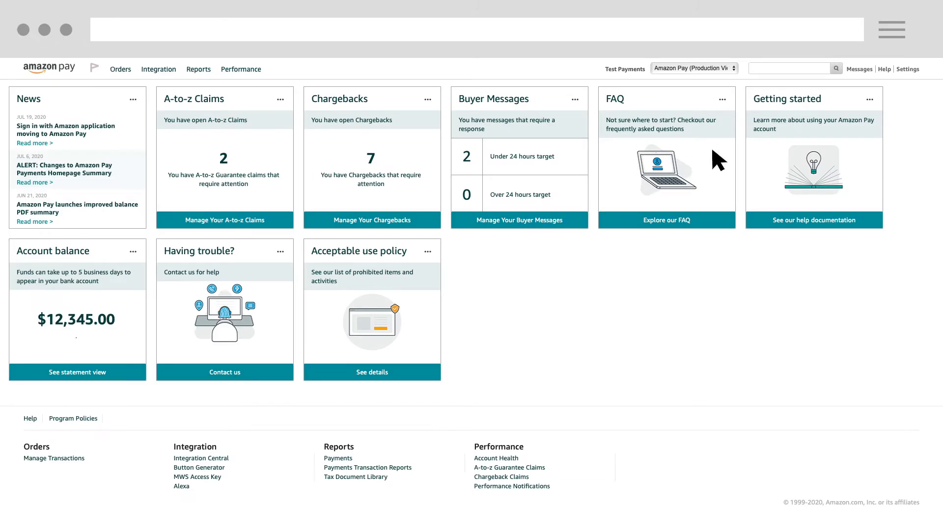
pyautogui.click(908, 69)
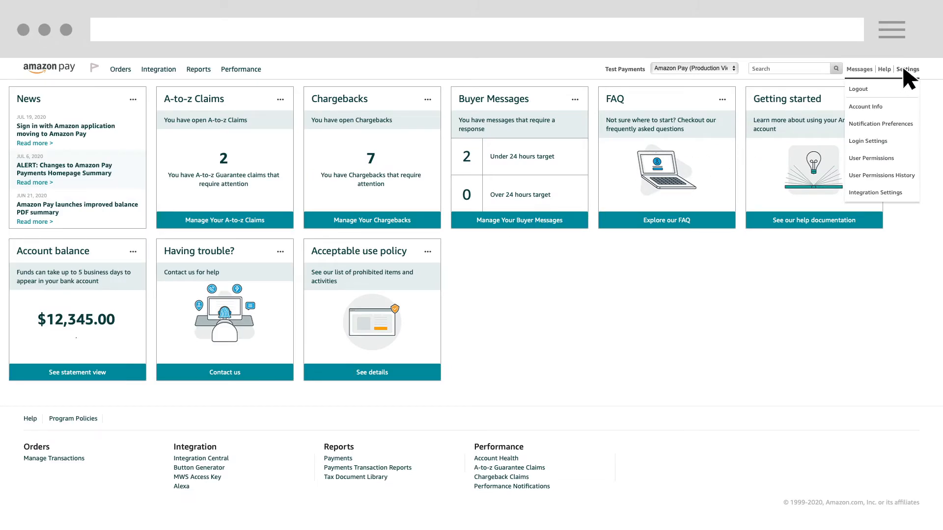
pyautogui.click(865, 107)
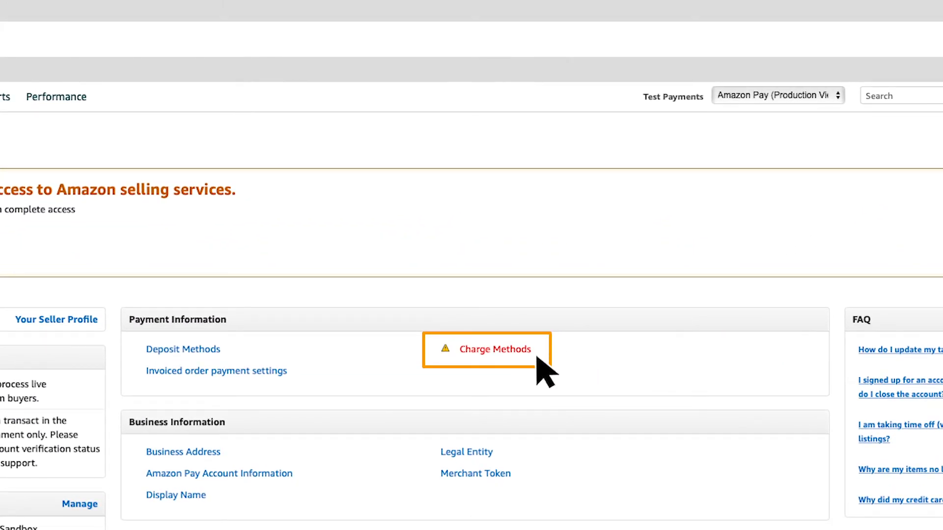
pyautogui.click(494, 349)
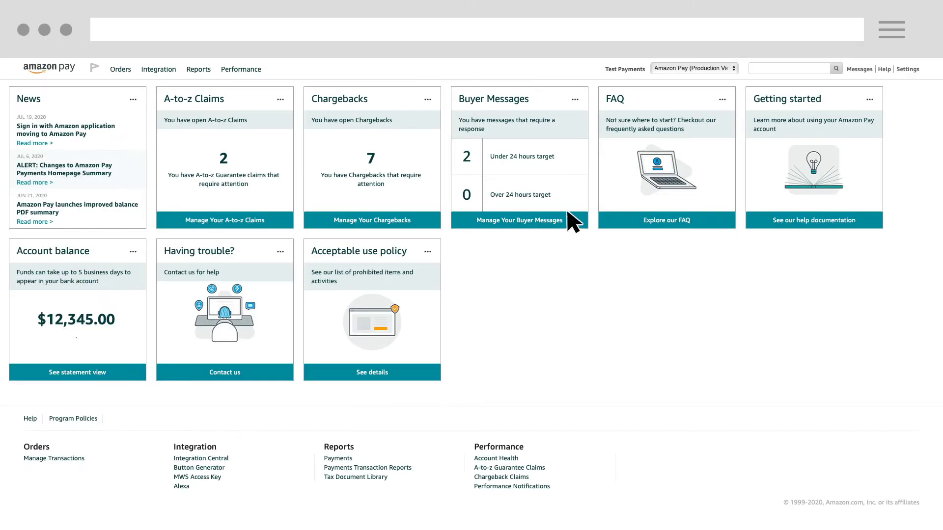
# - Check the seller profile and the missing tax information from the account settings
pyautogui.click(908, 69)
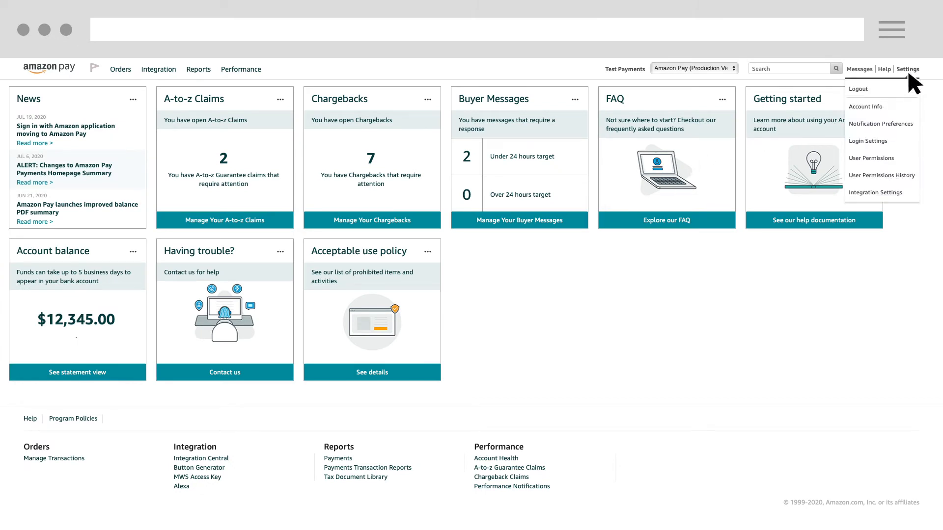
pyautogui.click(870, 158)
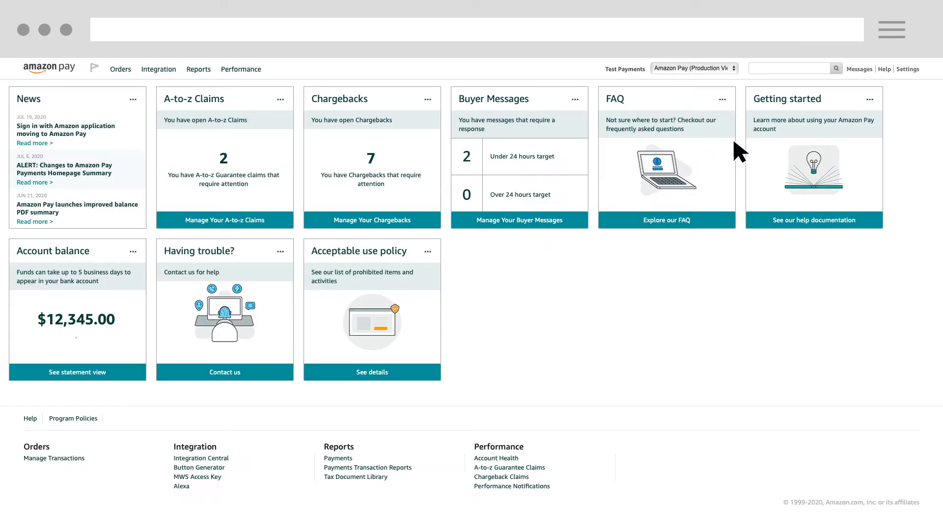
pyautogui.click(908, 69)
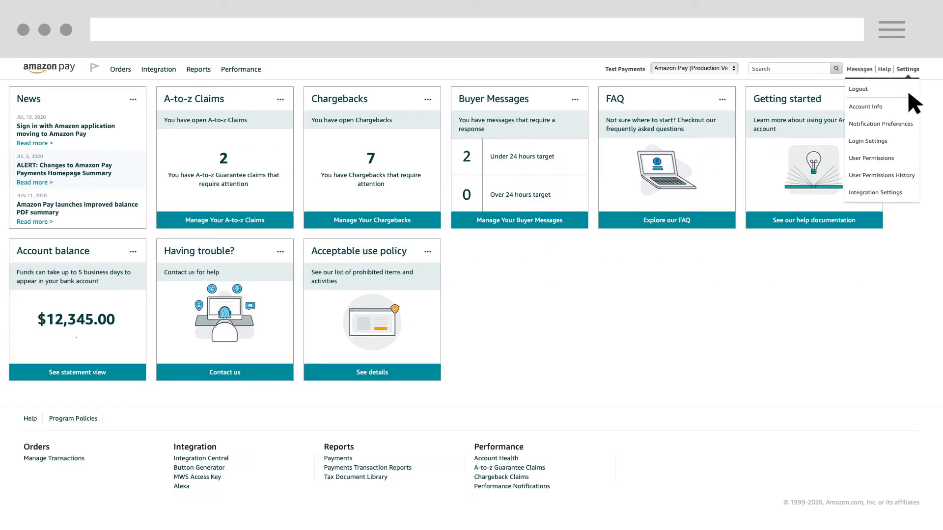
pyautogui.click(865, 106)
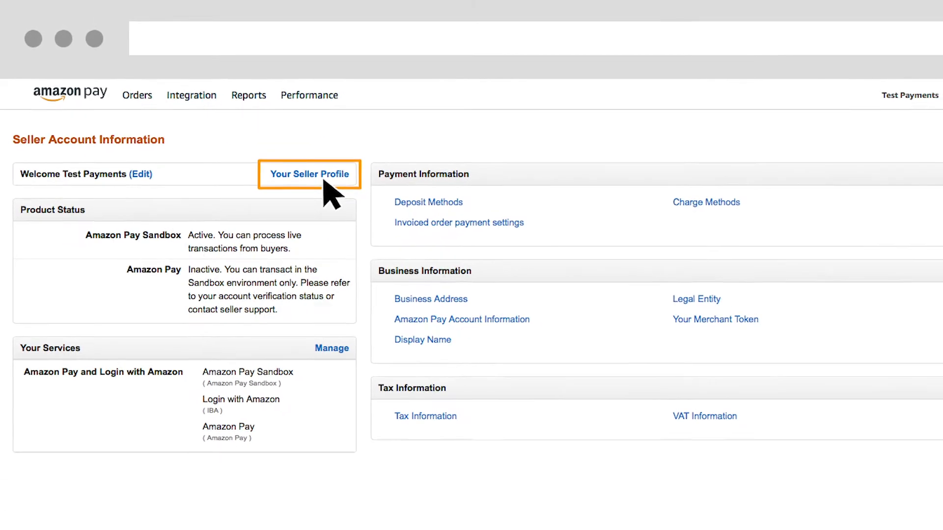
pyautogui.click(308, 174)
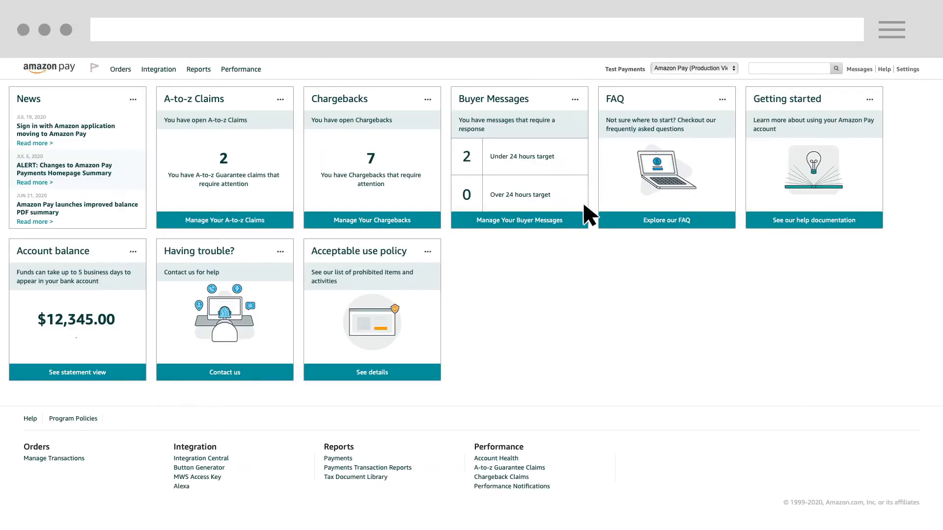
pyautogui.click(906, 69)
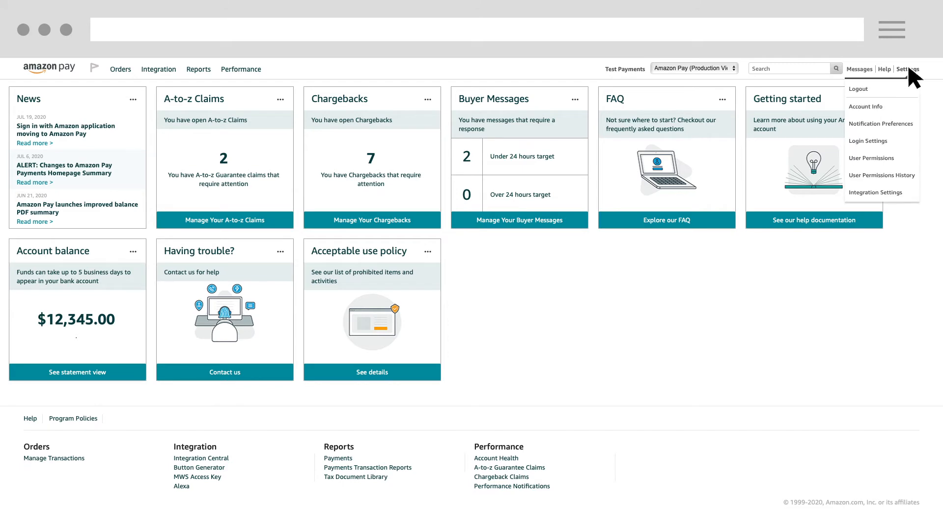
pyautogui.click(864, 106)
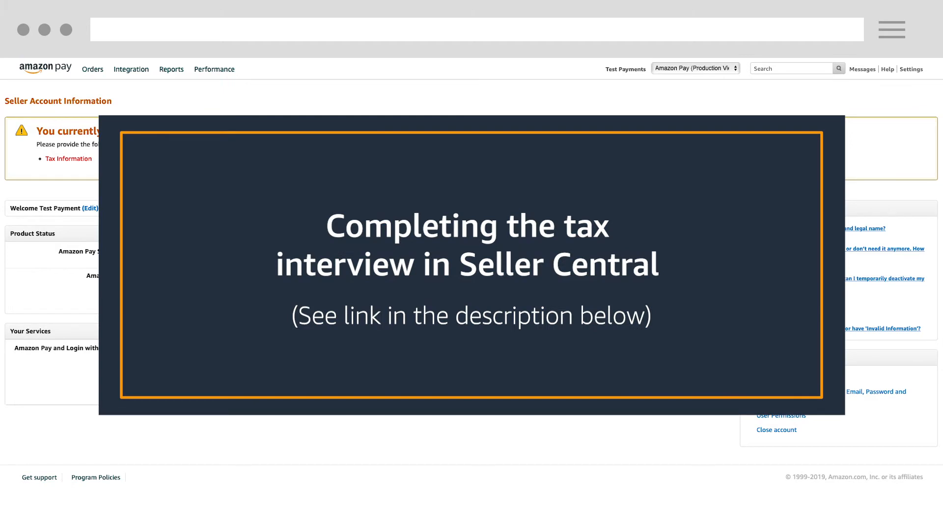
pyautogui.click(157, 69)
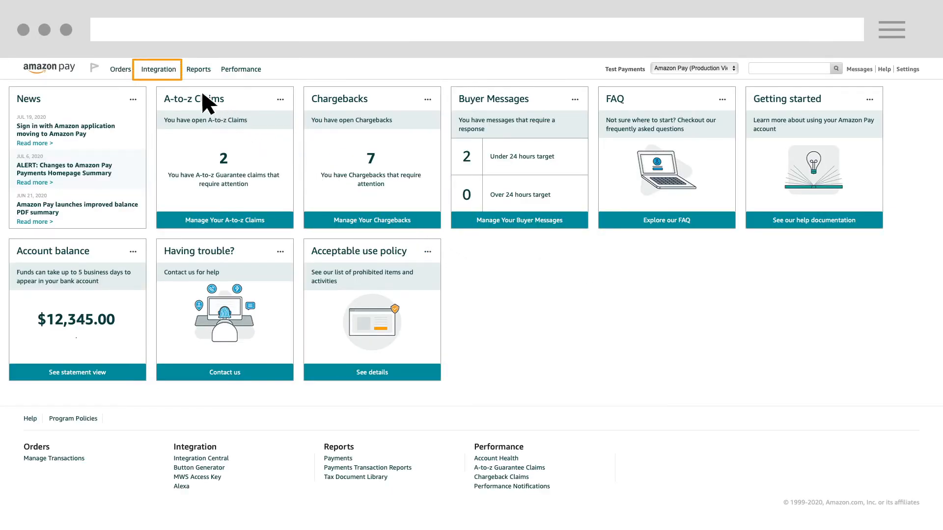
# - From Integration central, view the client/store IDs and start editing the 'test' store configuration
pyautogui.click(158, 68)
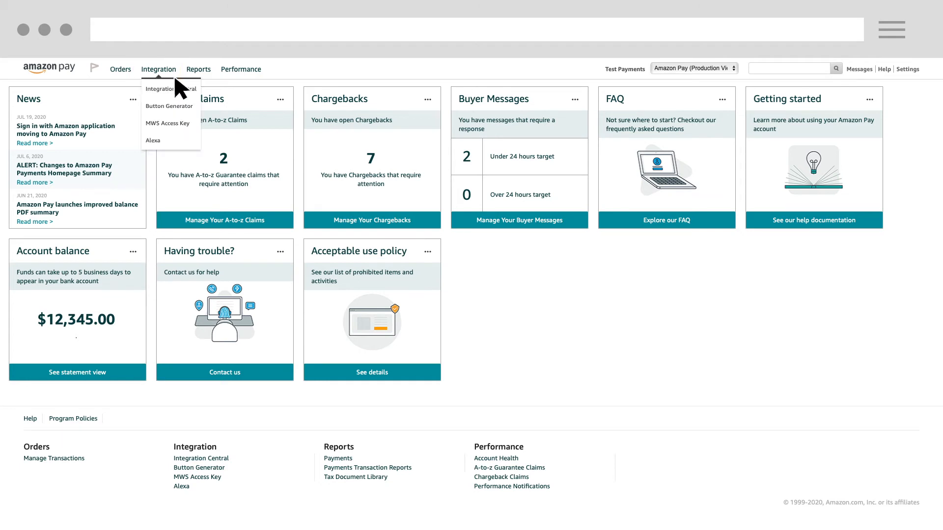
pyautogui.click(168, 89)
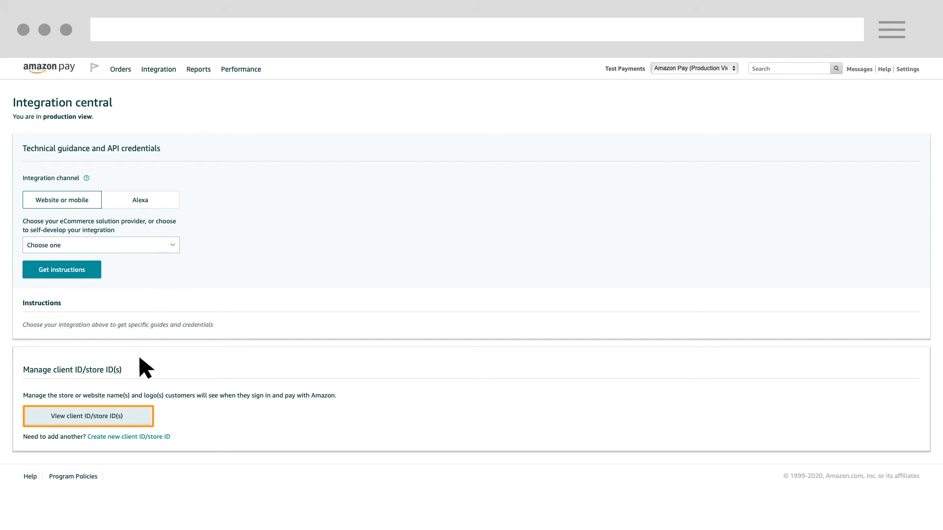
pyautogui.click(87, 416)
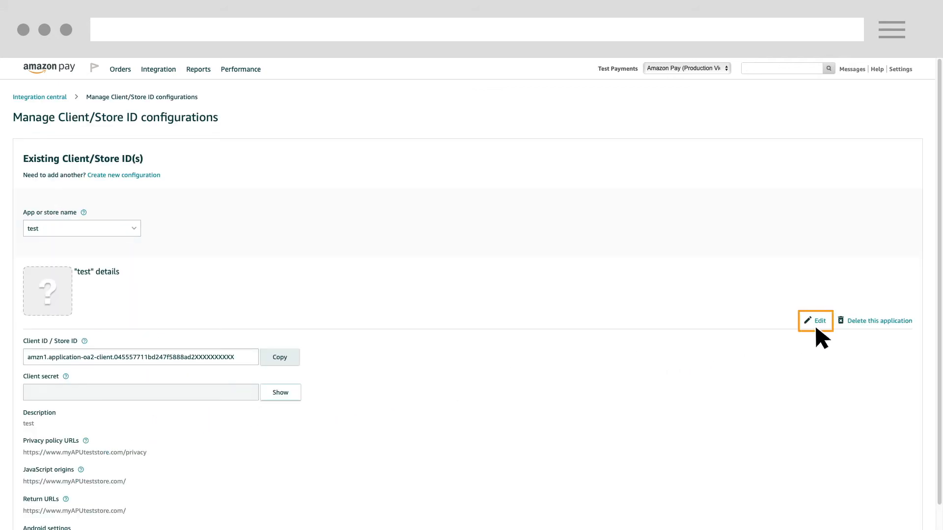
pyautogui.click(815, 320)
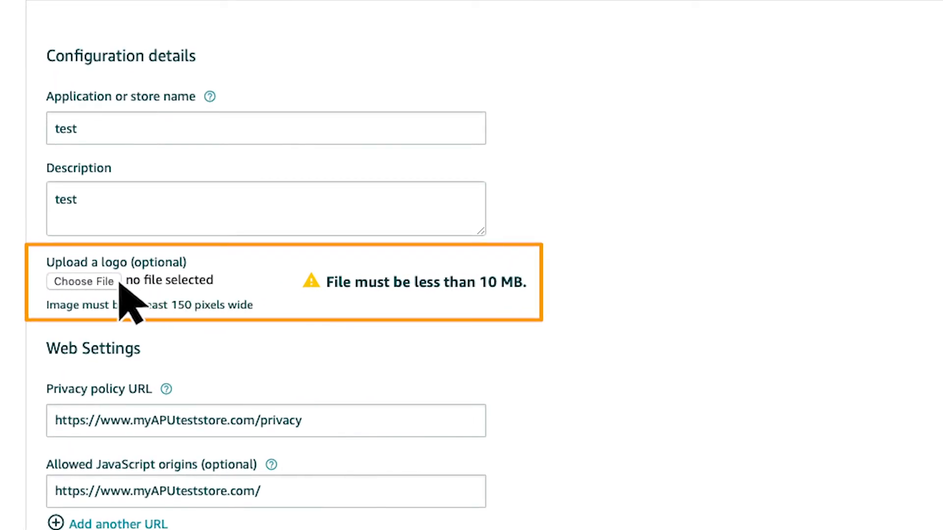
# - Upload a logo image for the 'test' store and save the configuration changes
pyautogui.click(83, 282)
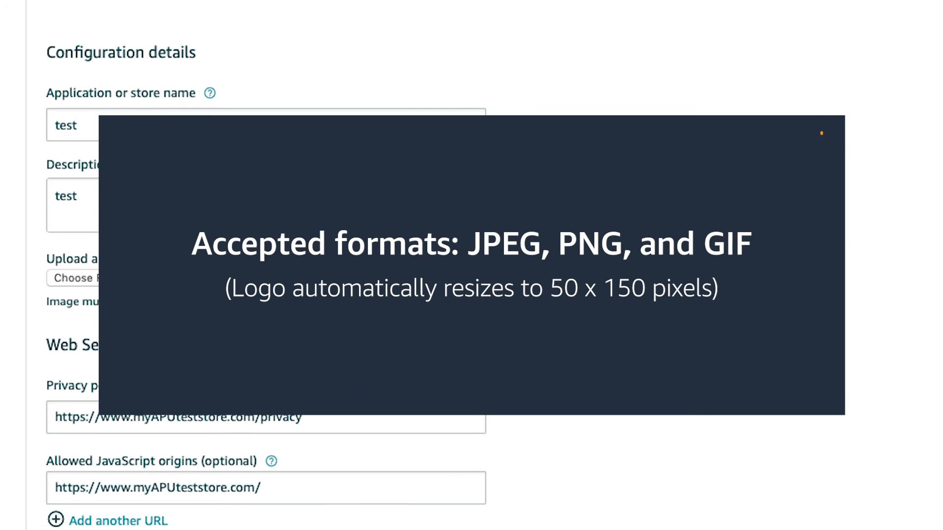
pyautogui.scroll(-3)
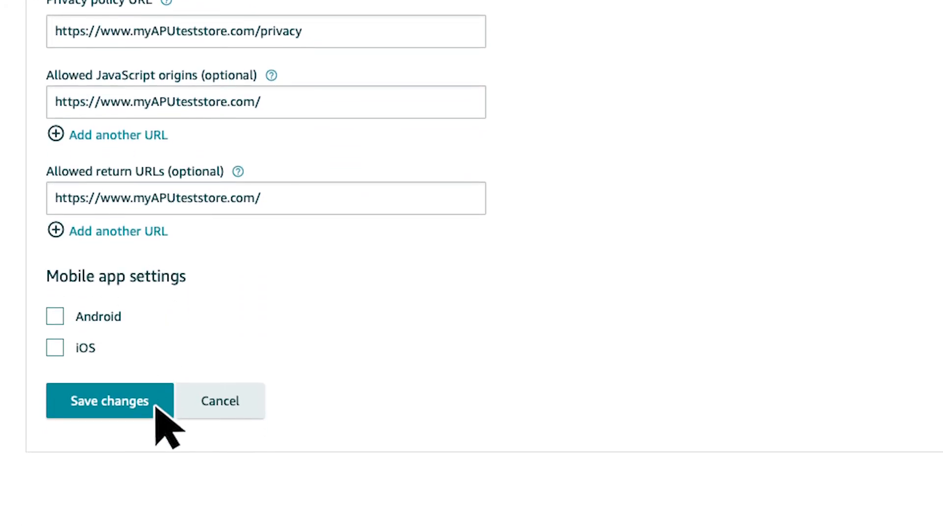
pyautogui.click(109, 401)
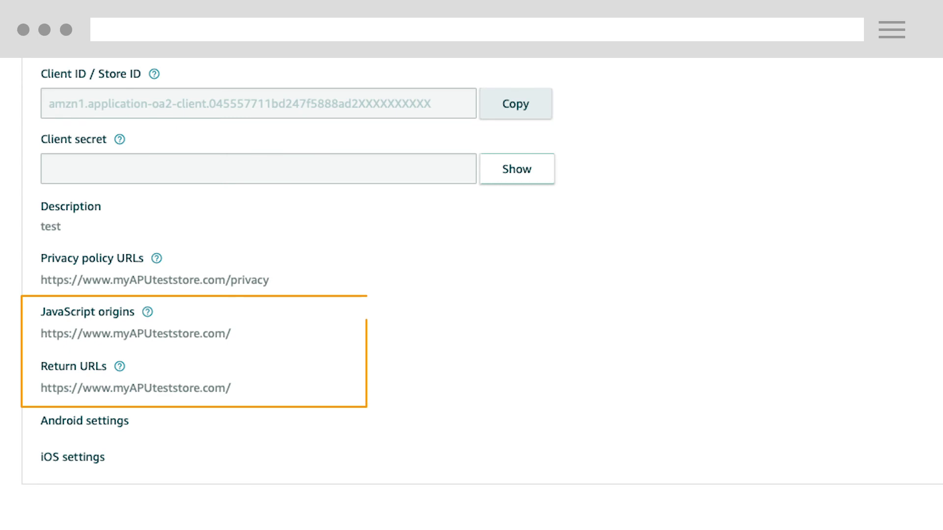